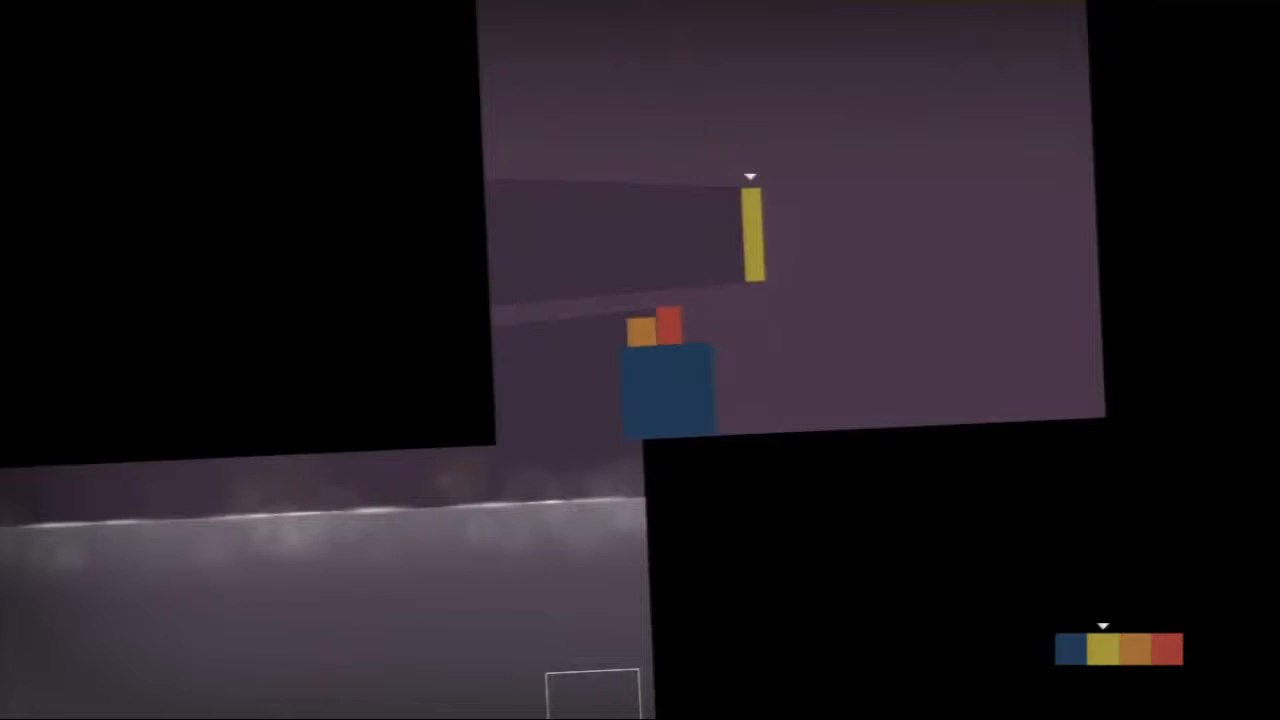
pyautogui.press('Escape')
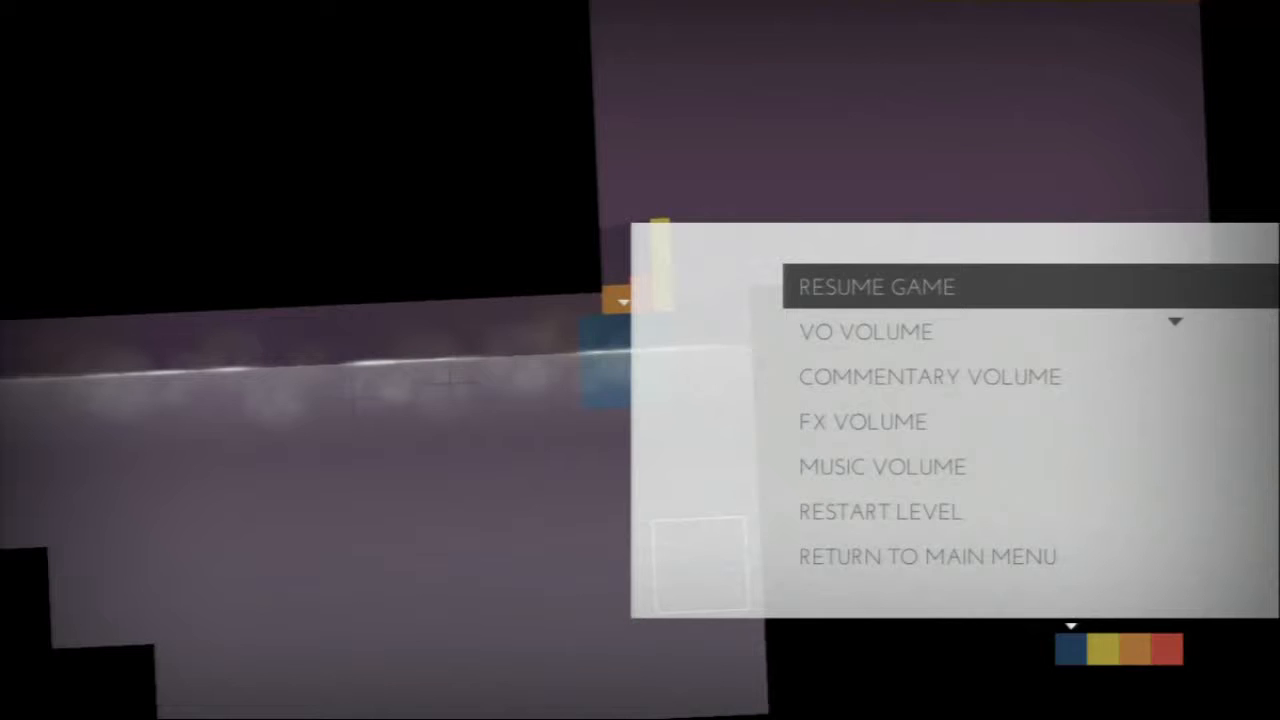
pyautogui.click(876, 288)
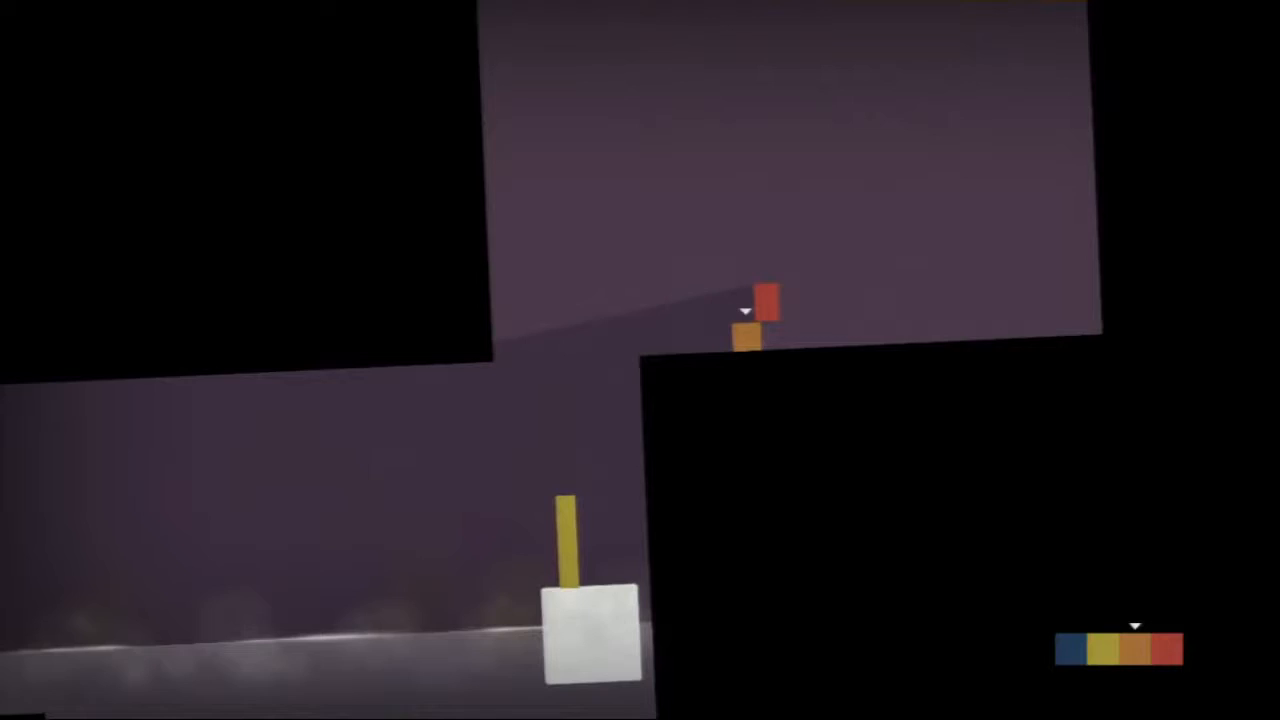
pyautogui.hscroll(3)
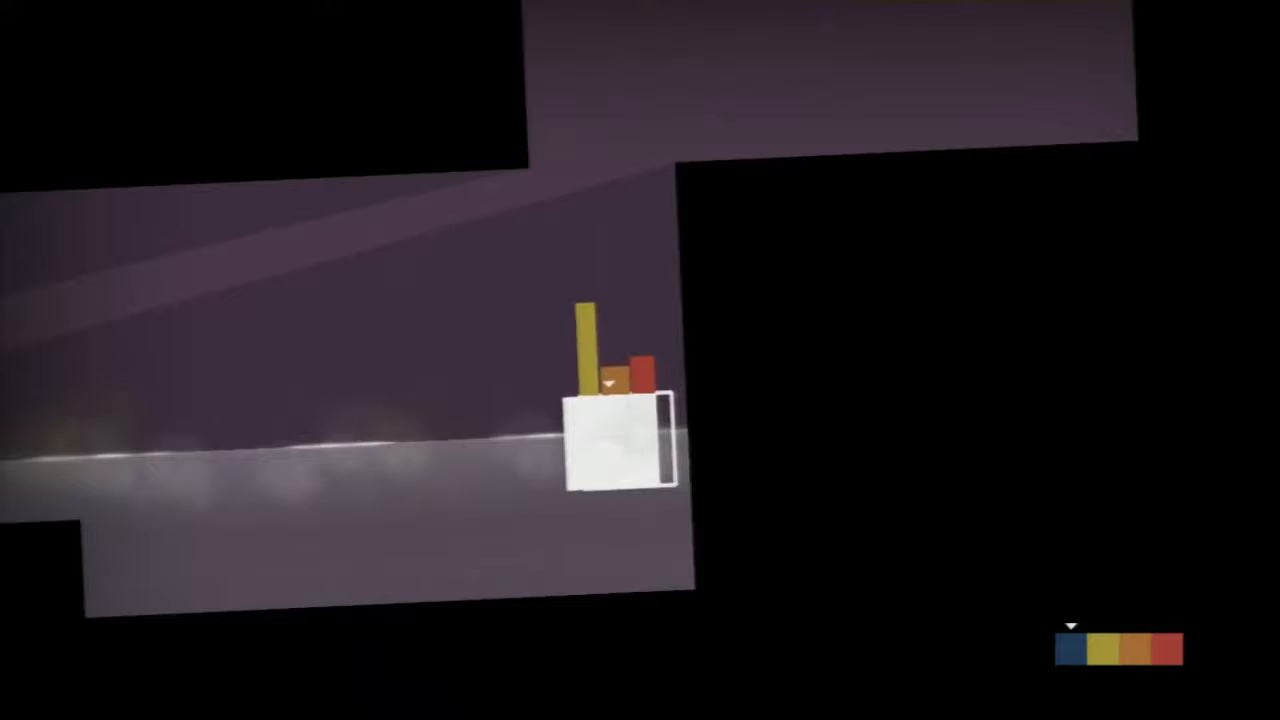